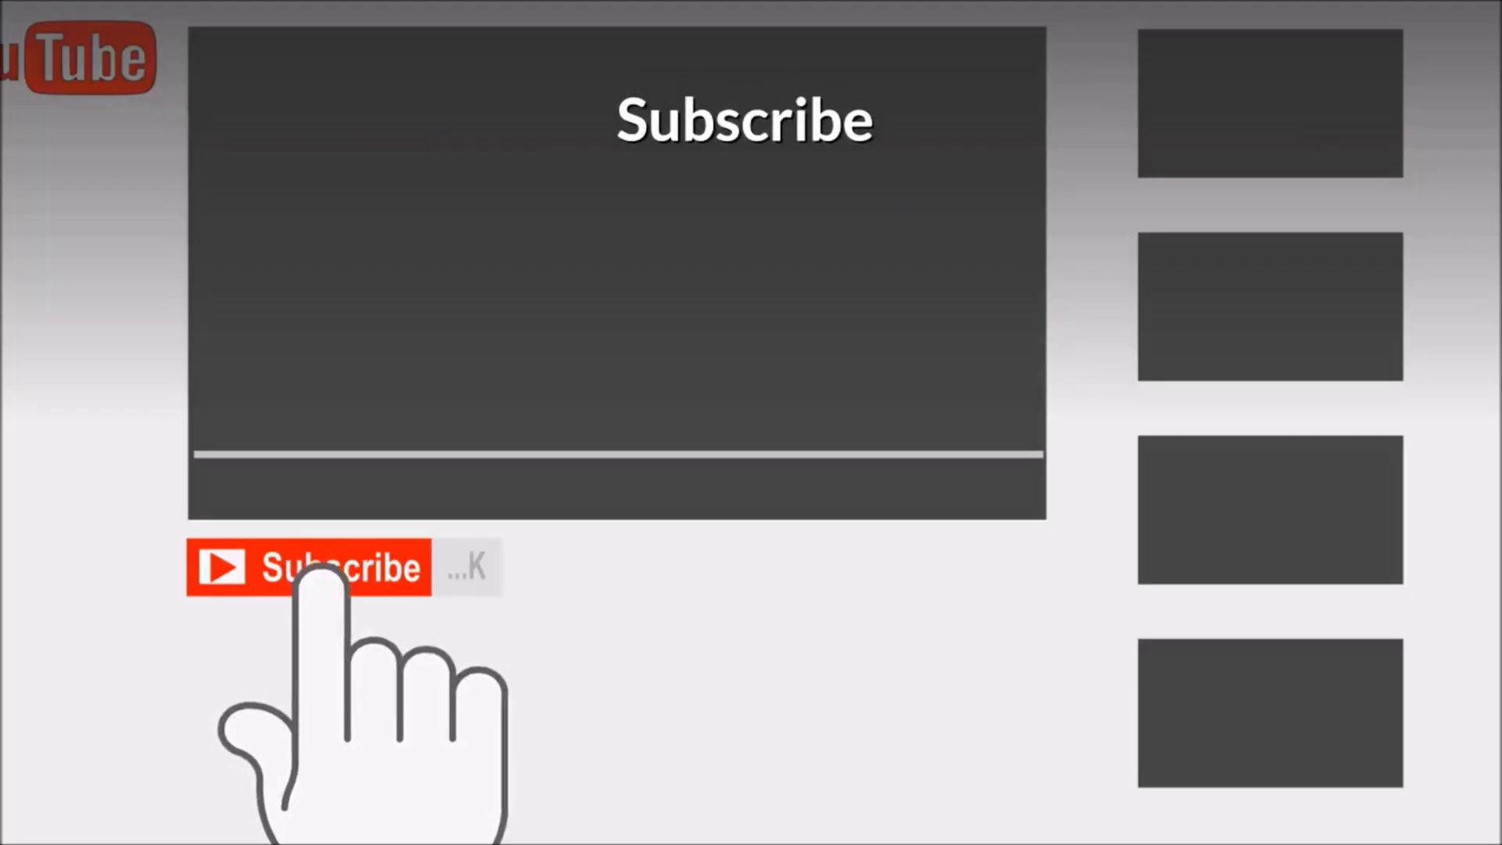
pyautogui.click(308, 566)
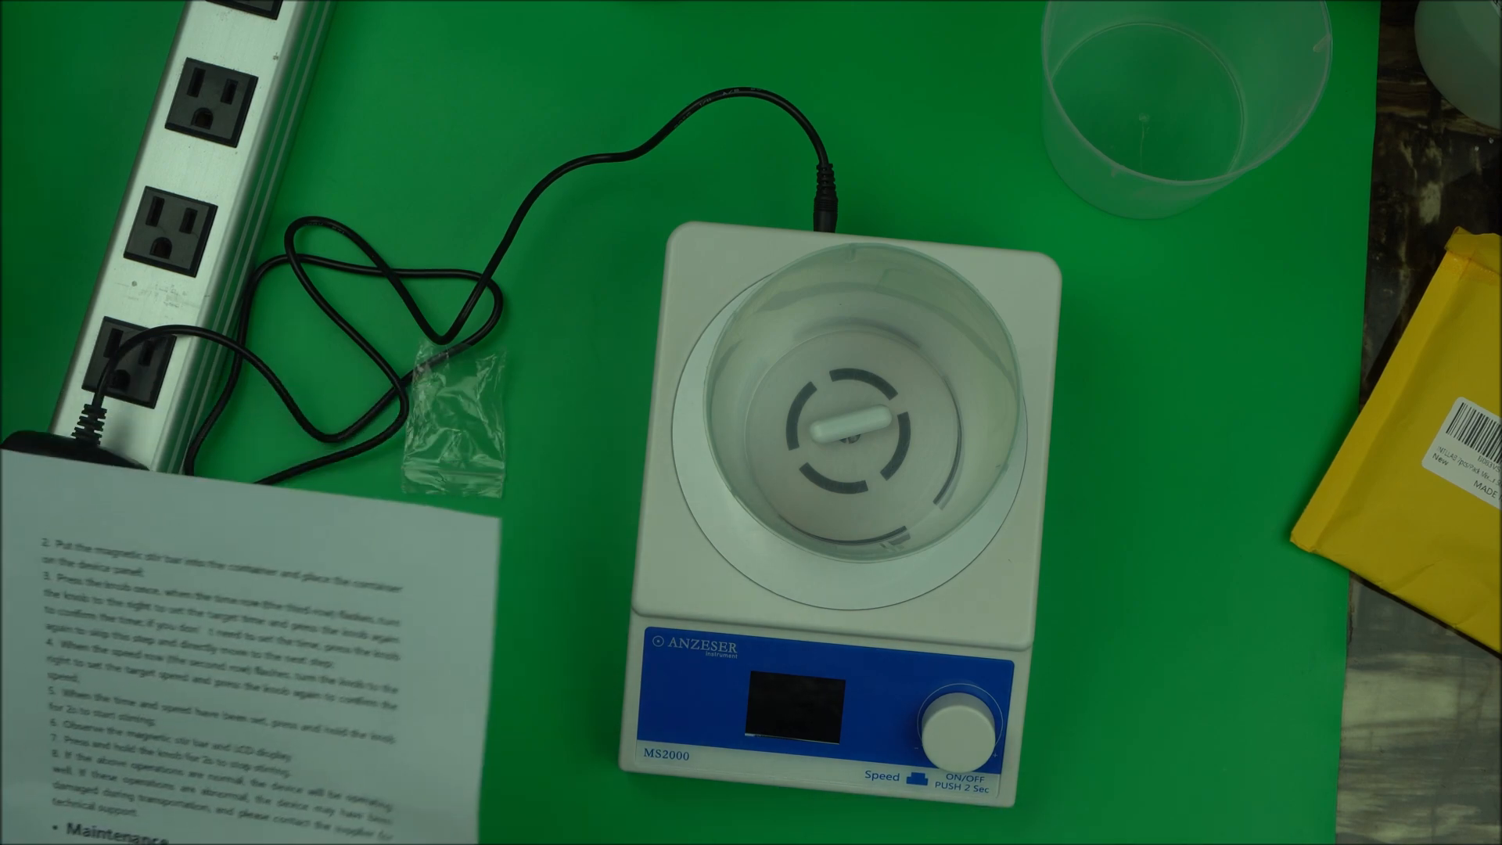
pyautogui.click(963, 724)
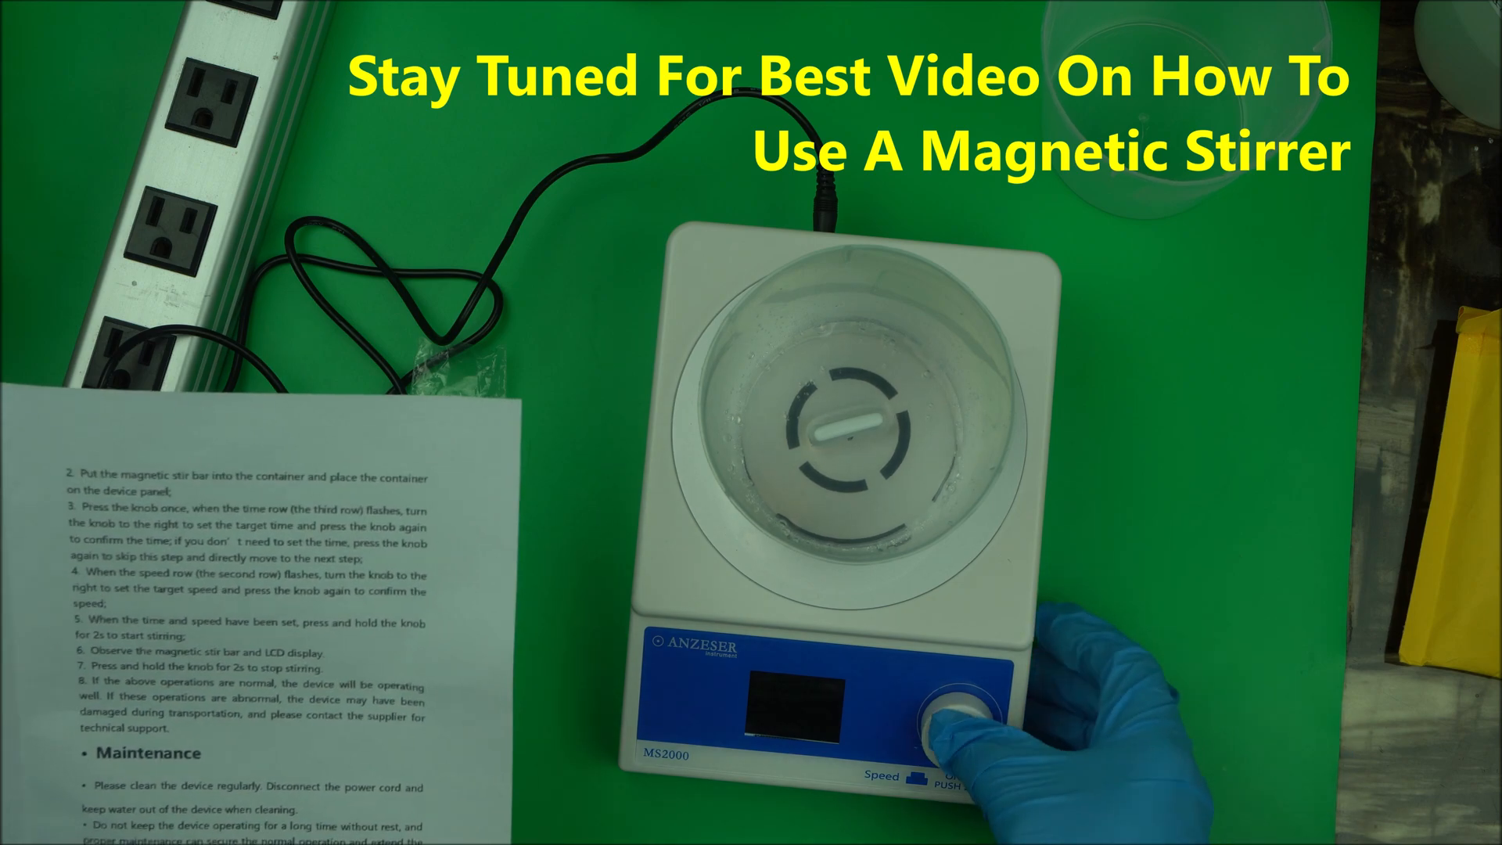
pyautogui.click(960, 712)
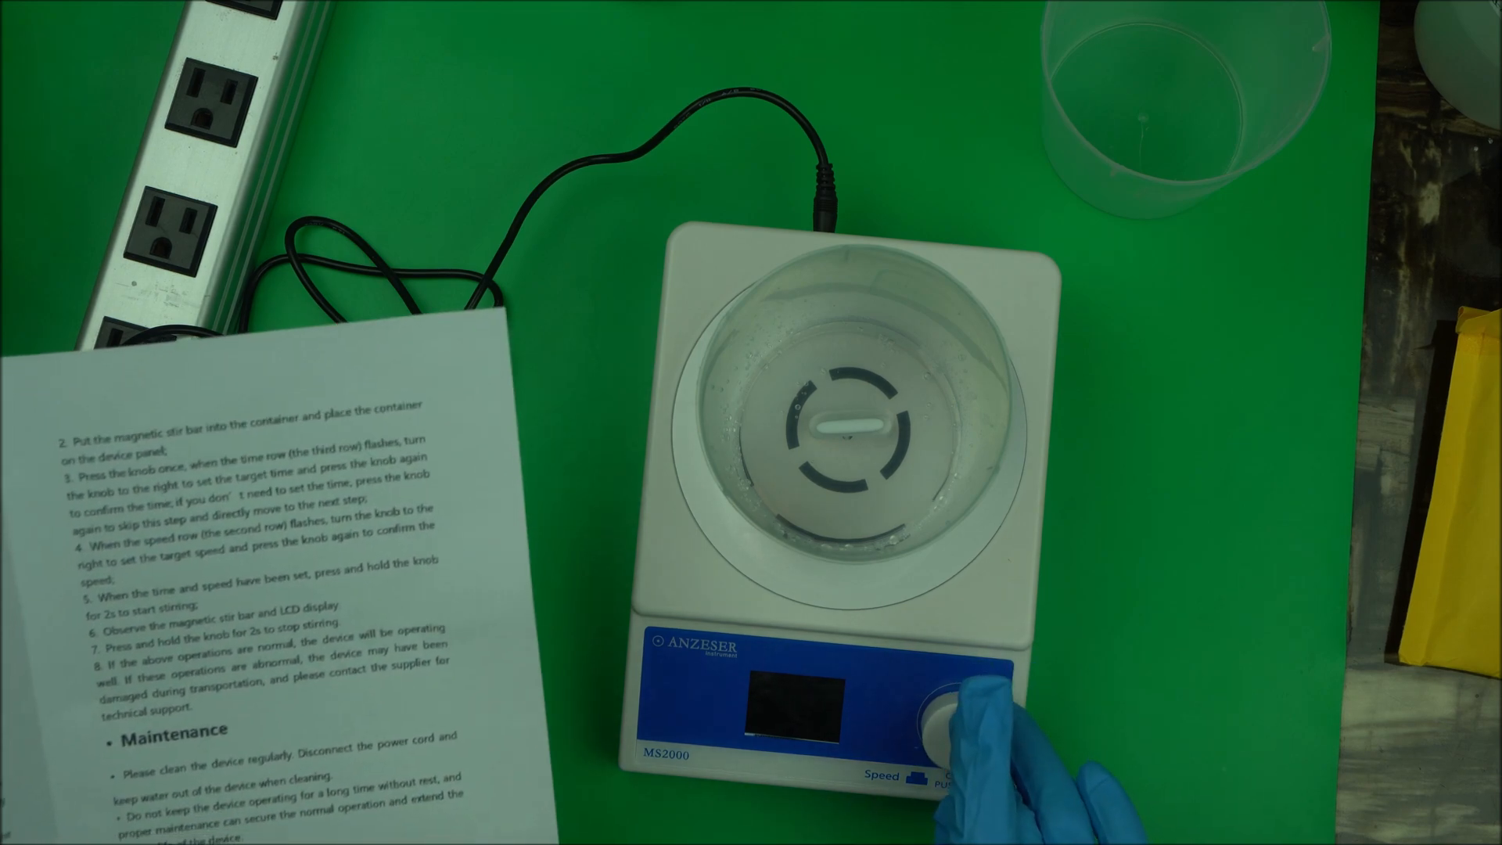
pyautogui.click(947, 704)
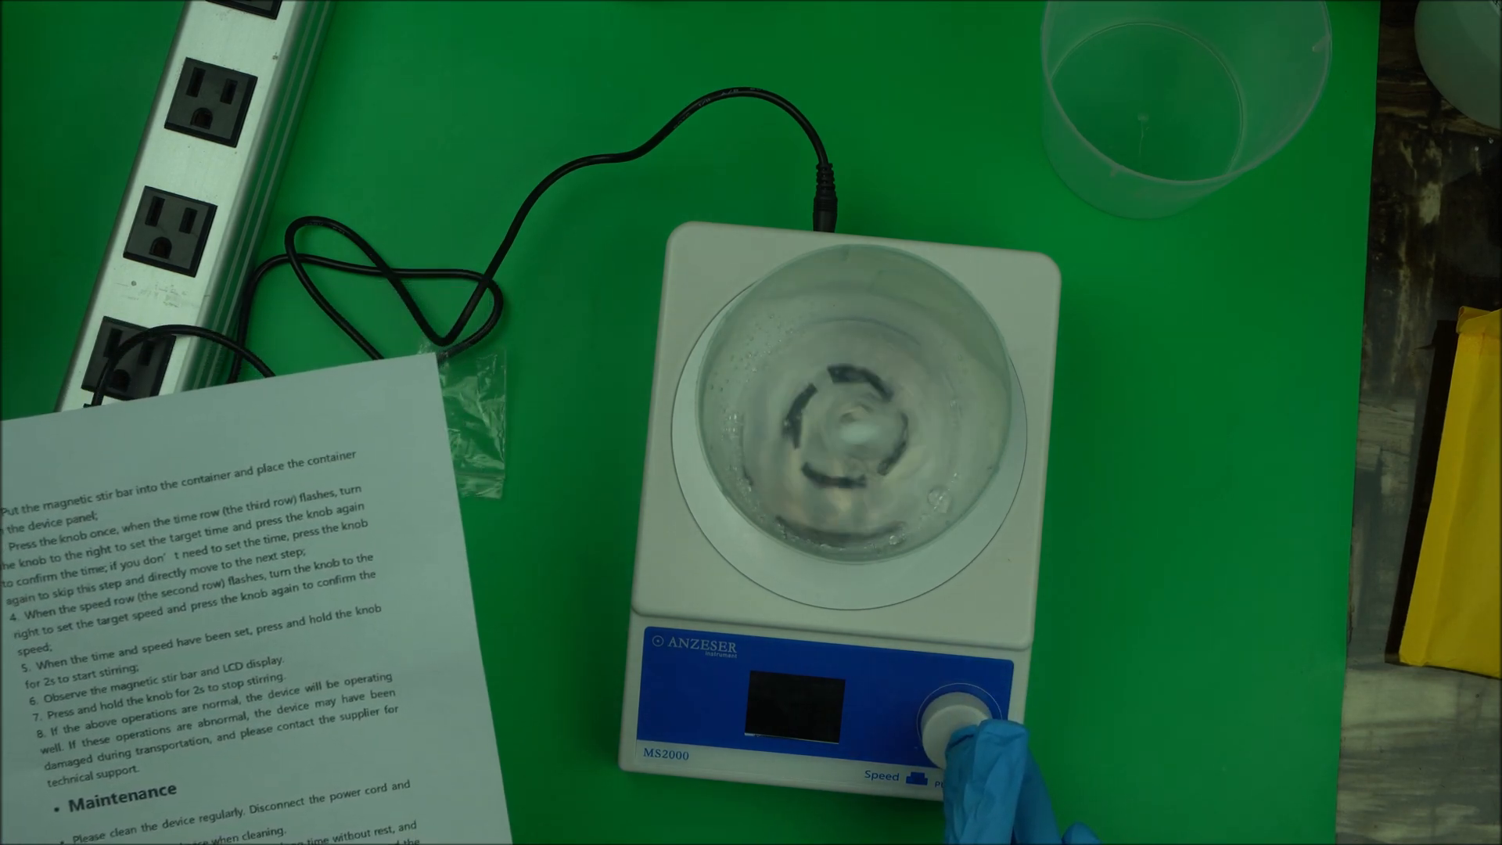